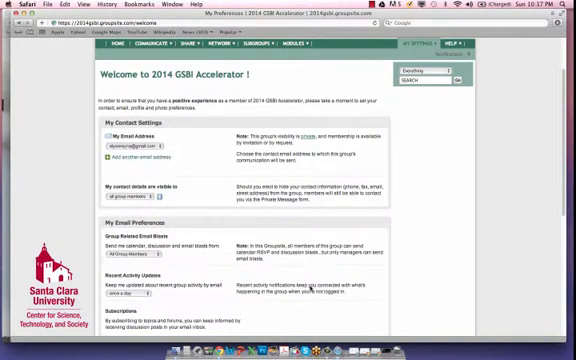
- Keep the contact, email and profile preferences for 2014 GSBI Accelerator and save them
scroll(down, 3)
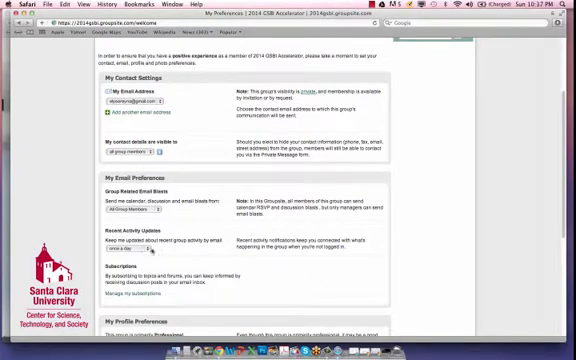
click(120, 253)
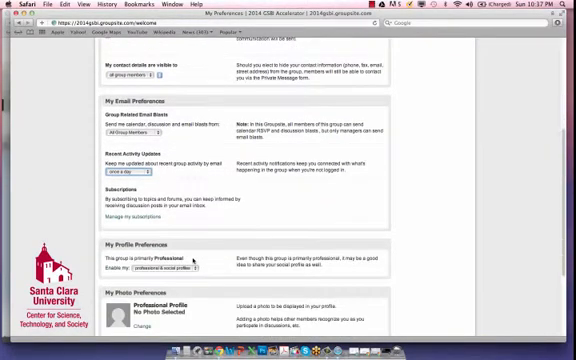
scroll(down, 3)
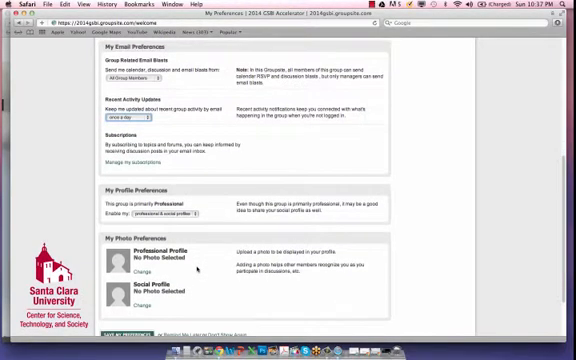
scroll(up, 3)
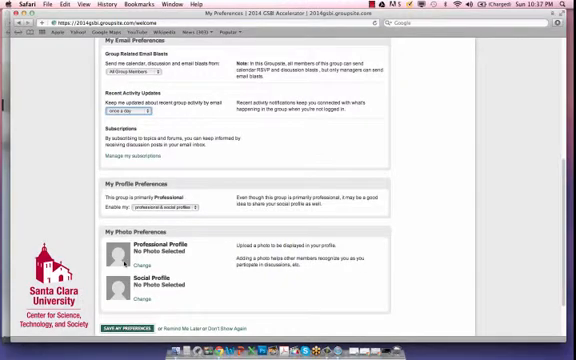
scroll(down, 3)
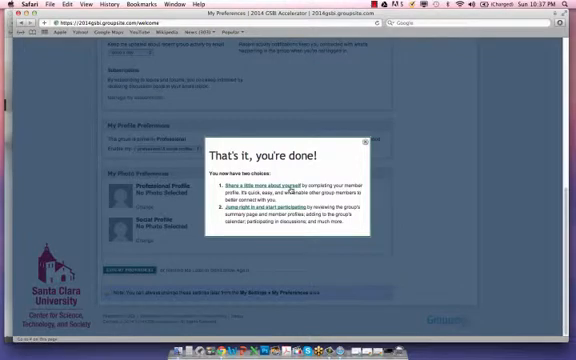
- Enter 'Santa Clara University' as the company in the Bio Builder
click(365, 142)
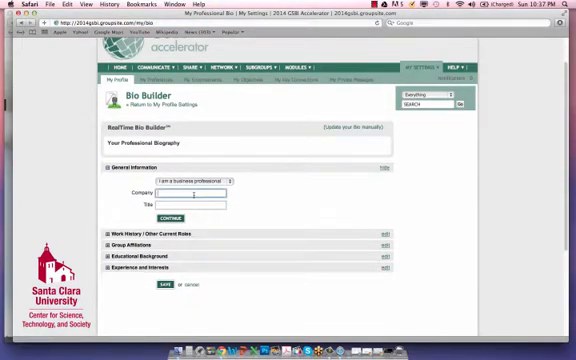
text(Santa Clara University)
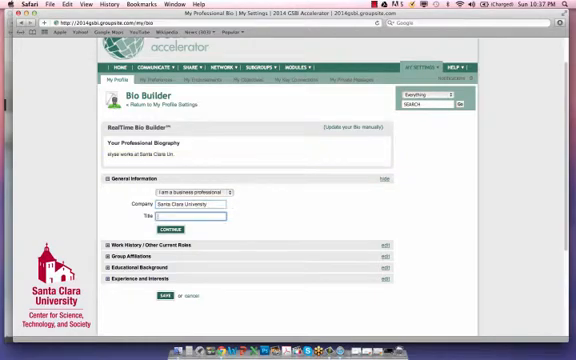
text(instruc)
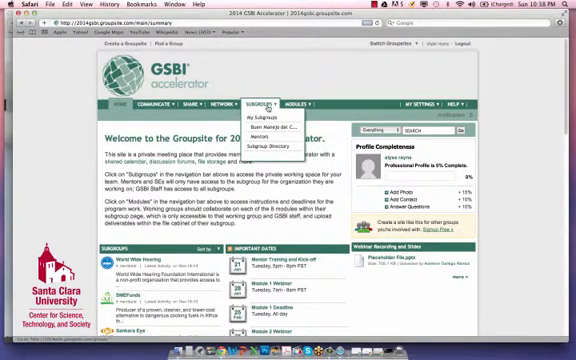
click(294, 103)
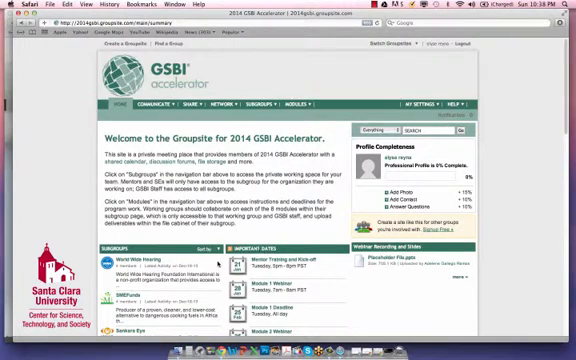
scroll(down, 3)
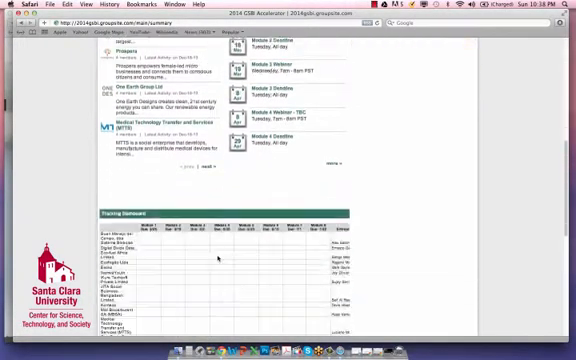
scroll(down, 3)
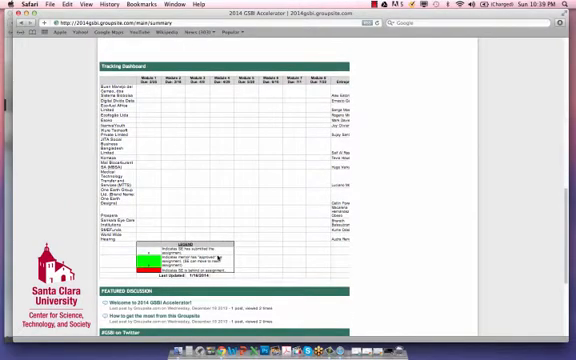
scroll(down, 3)
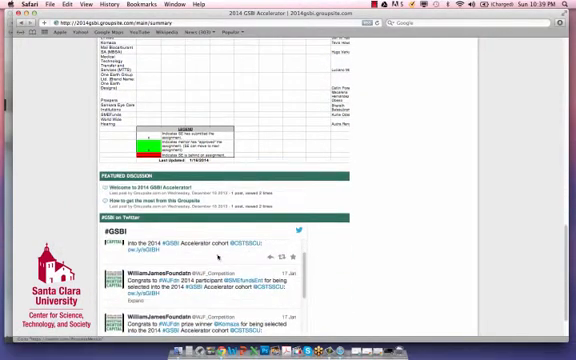
scroll(down, 3)
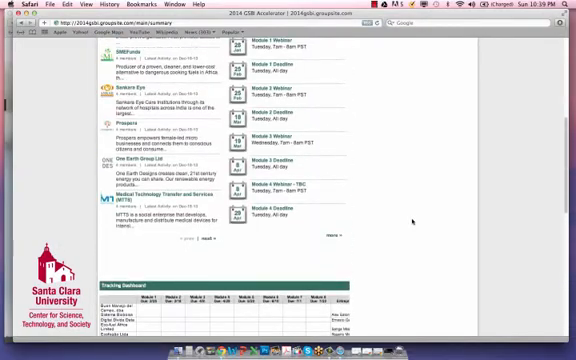
scroll(up, 3)
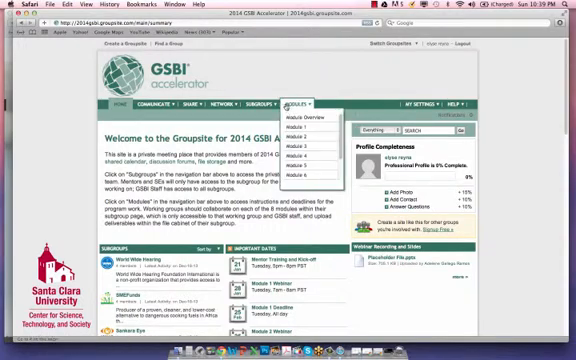
click(250, 104)
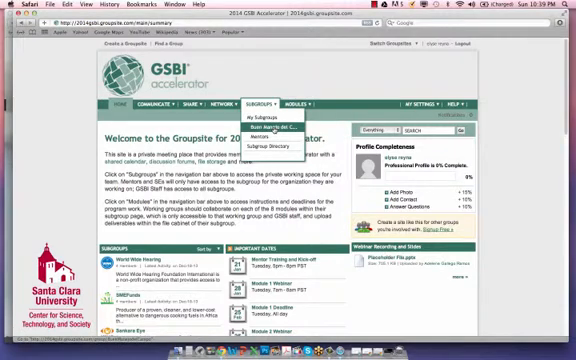
click(261, 130)
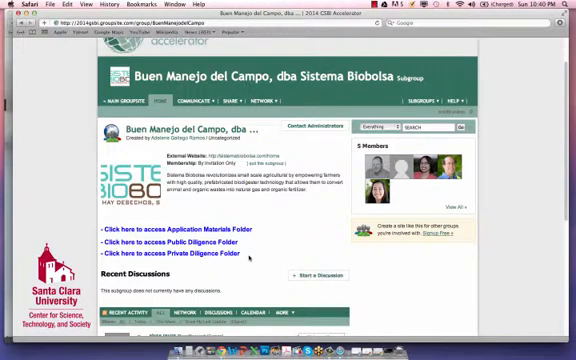
scroll(down, 3)
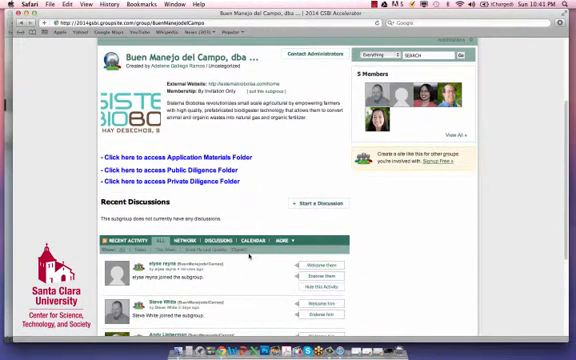
scroll(down, 3)
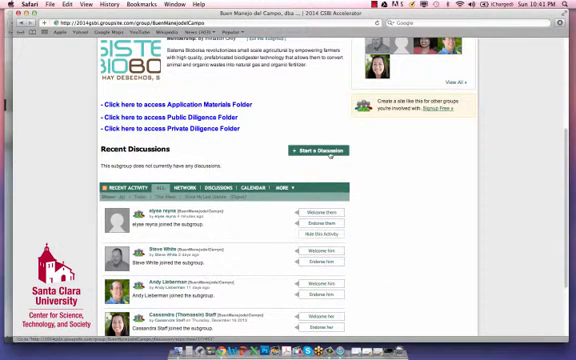
click(316, 149)
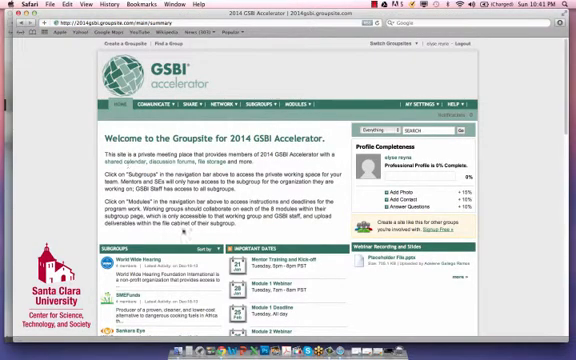
scroll(down, 3)
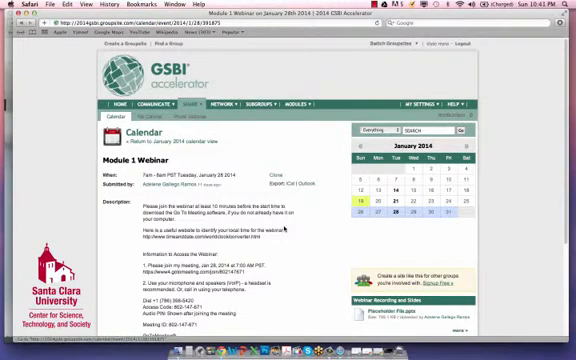
scroll(down, 3)
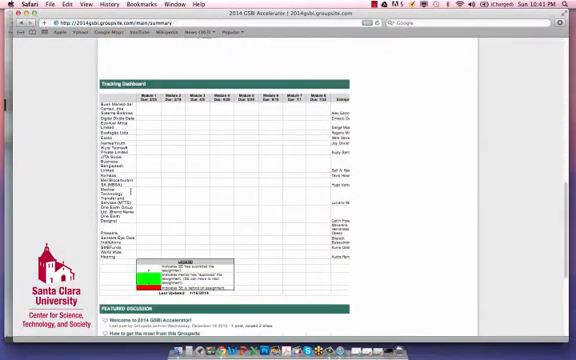
mouse_move(185, 215)
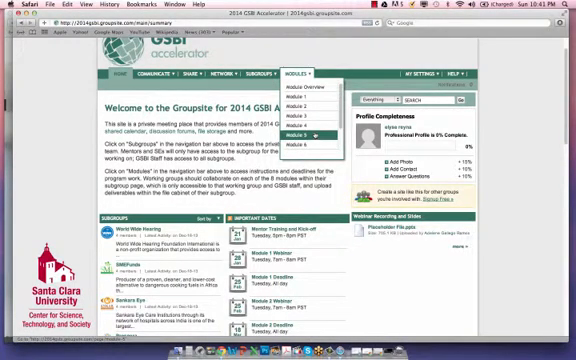
mouse_move(310, 94)
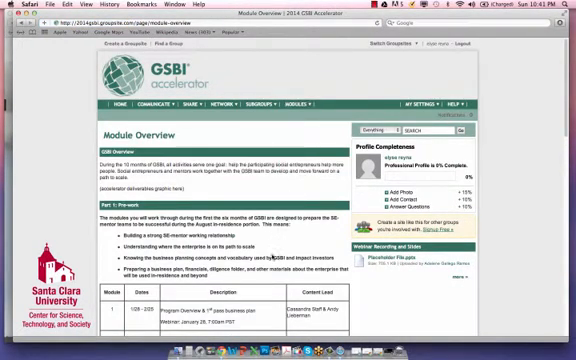
- Open the Module 1 page from Module Overview and scroll through its key dates and deliverables
scroll(down, 3)
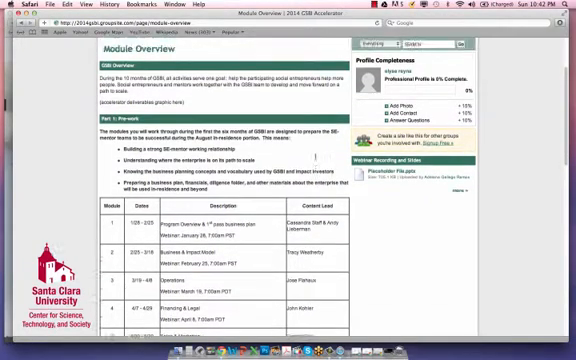
click(300, 84)
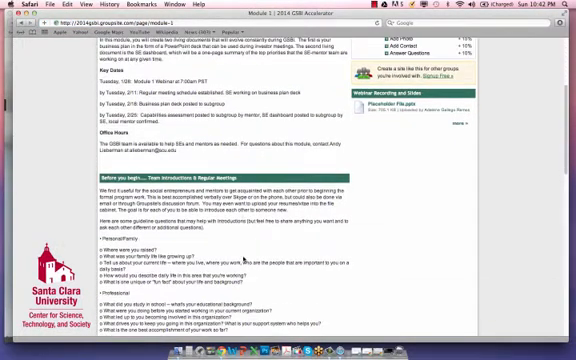
scroll(down, 3)
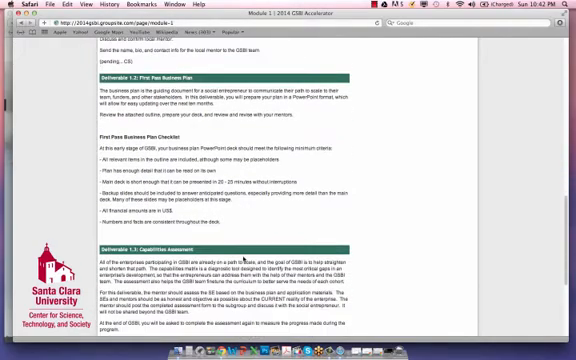
scroll(down, 3)
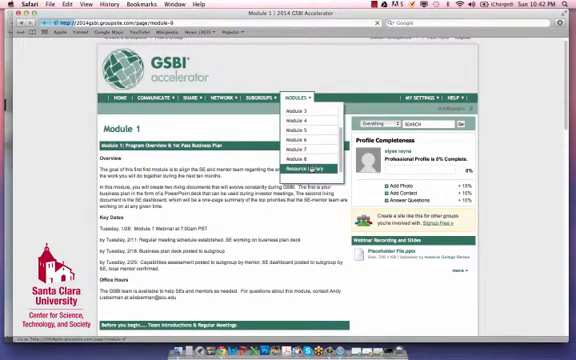
- View the Resource Library, then go to the Buen Manejo del Campo subgroup's file cabinet
click(308, 173)
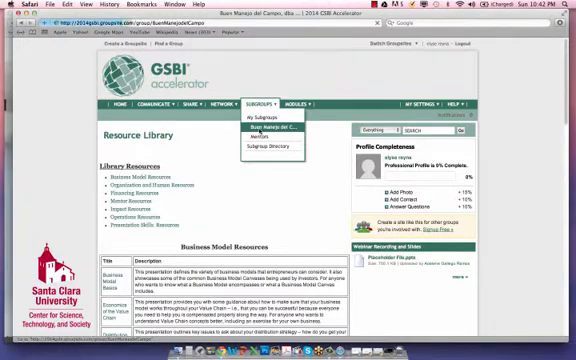
click(289, 127)
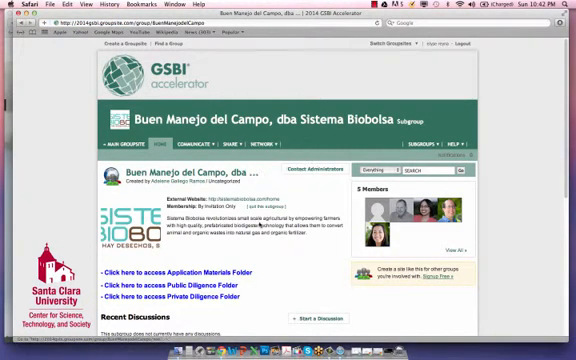
scroll(down, 3)
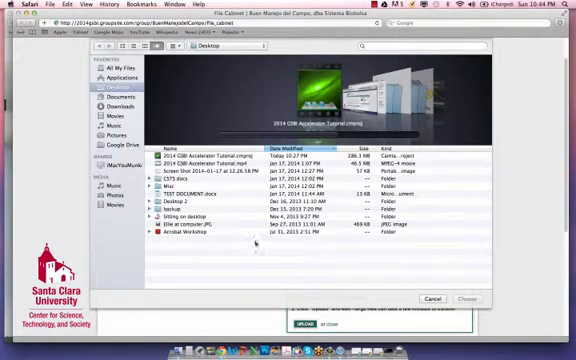
- Close the file chooser and show the subgroup's Discussion Topics page
click(200, 190)
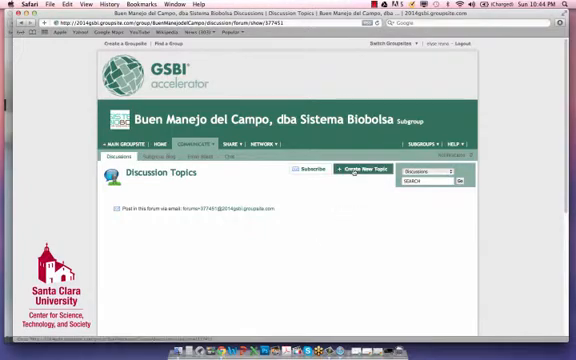
- Create a topic titled 'module 1 uploaded' with message 'let me know what you think'
click(360, 173)
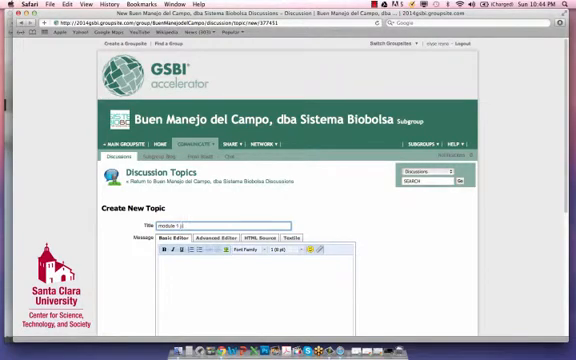
text(ploaded)
click(255, 294)
text(on modu)
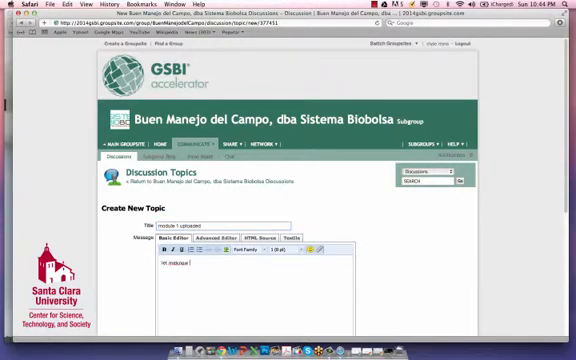
text(let me know what you think)
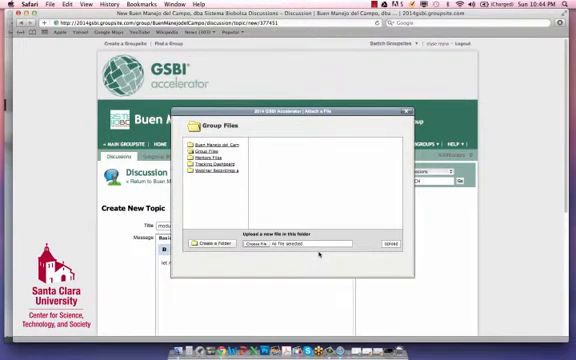
mouse_move(256, 175)
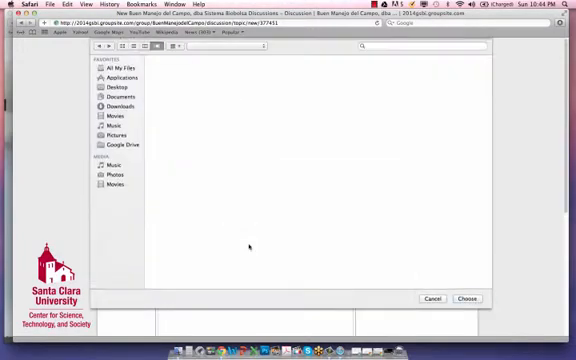
- Attach TEST DOCUMENT.docx to the topic and upload it
click(103, 82)
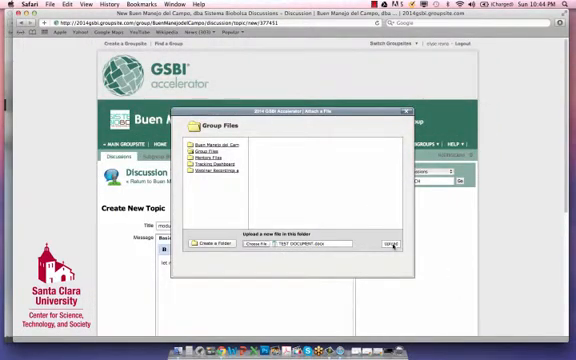
click(384, 243)
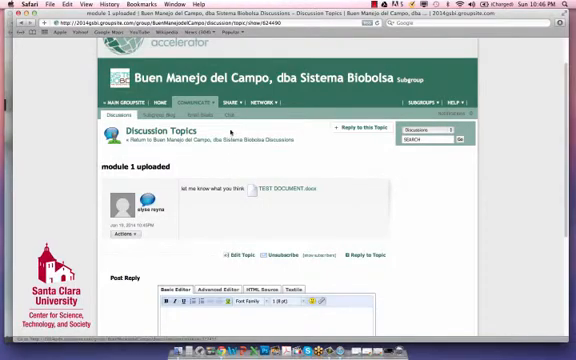
click(238, 101)
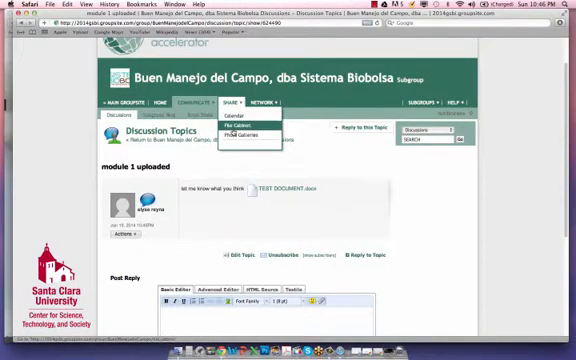
click(238, 132)
text(completed! is)
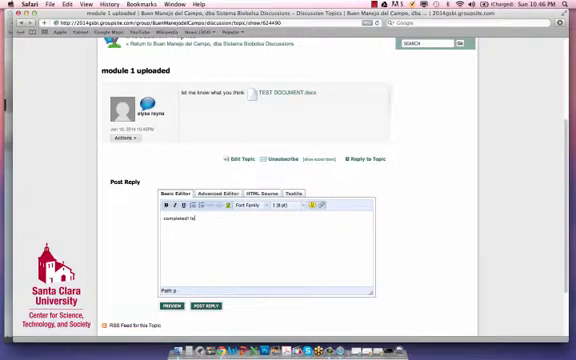
- Reply 'completed! let's move on to next module' on the discussion
text(let's move on)
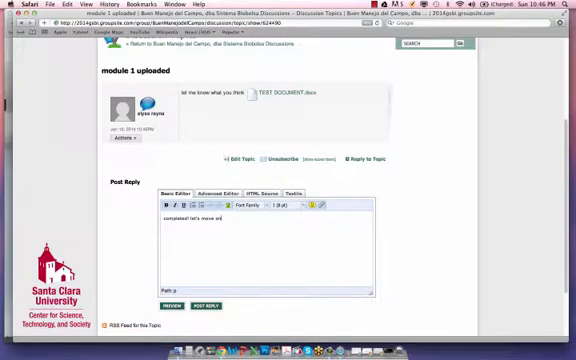
text(to next modul)
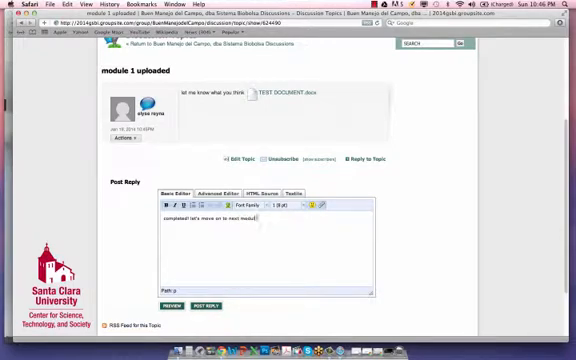
click(197, 301)
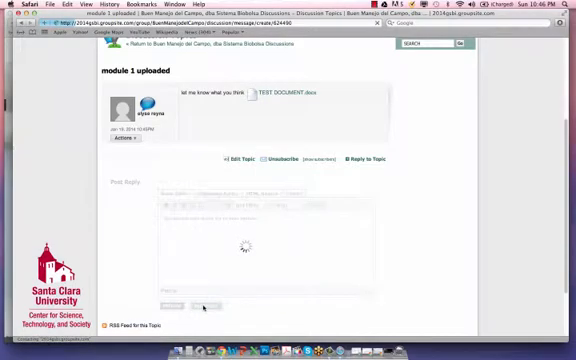